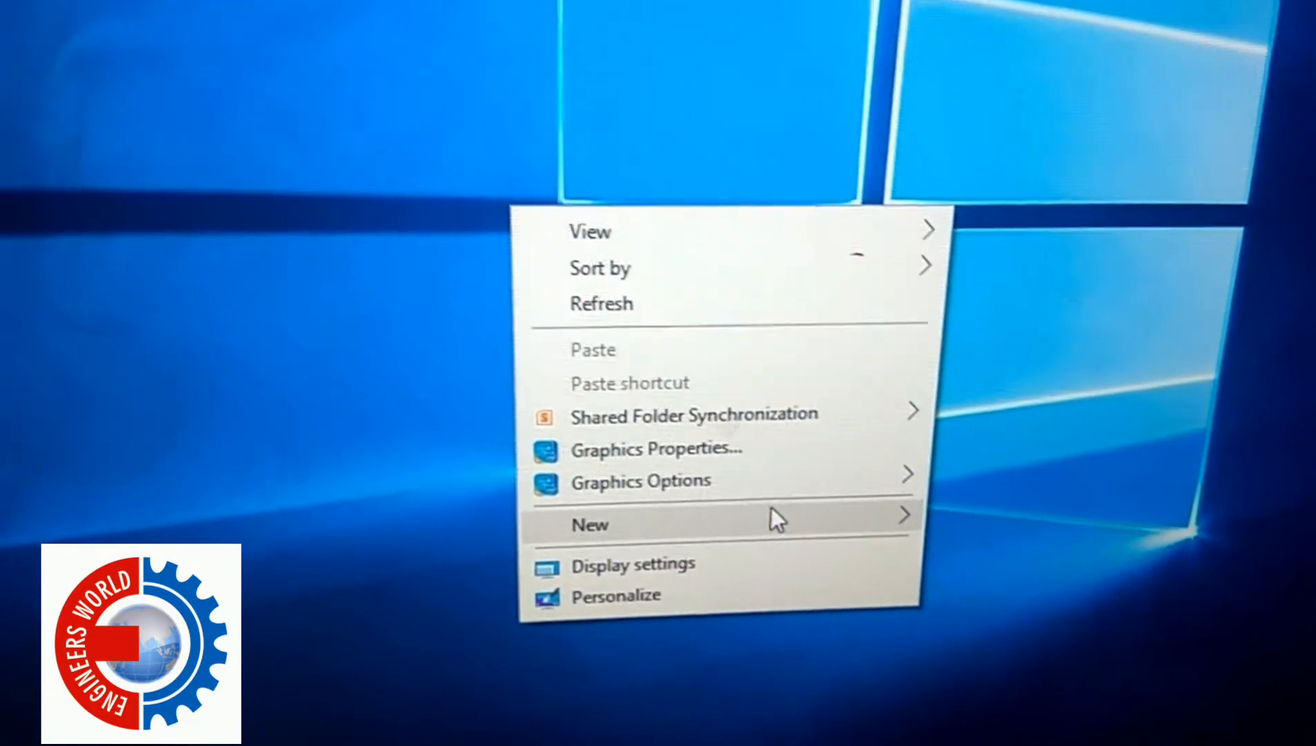
# Create a new blank Text Document from the desktop's New menu.
pyautogui.click(589, 524)
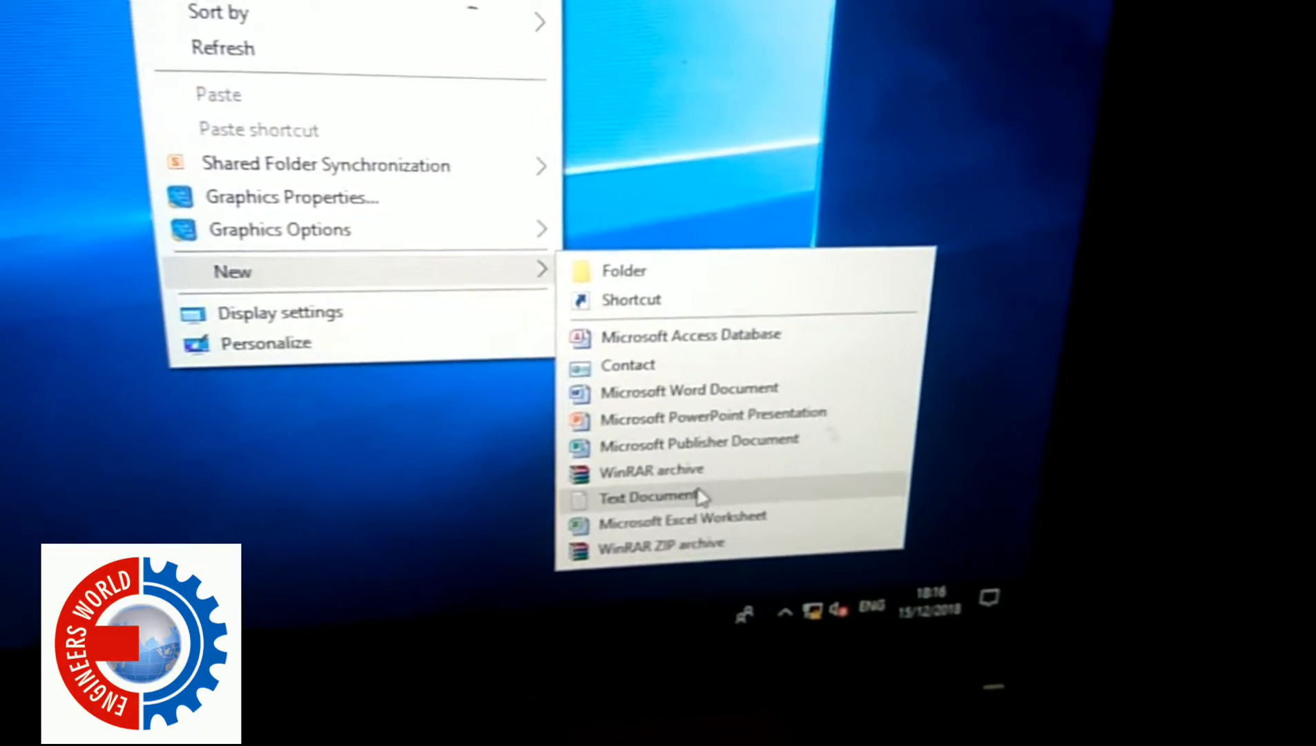
pyautogui.click(646, 495)
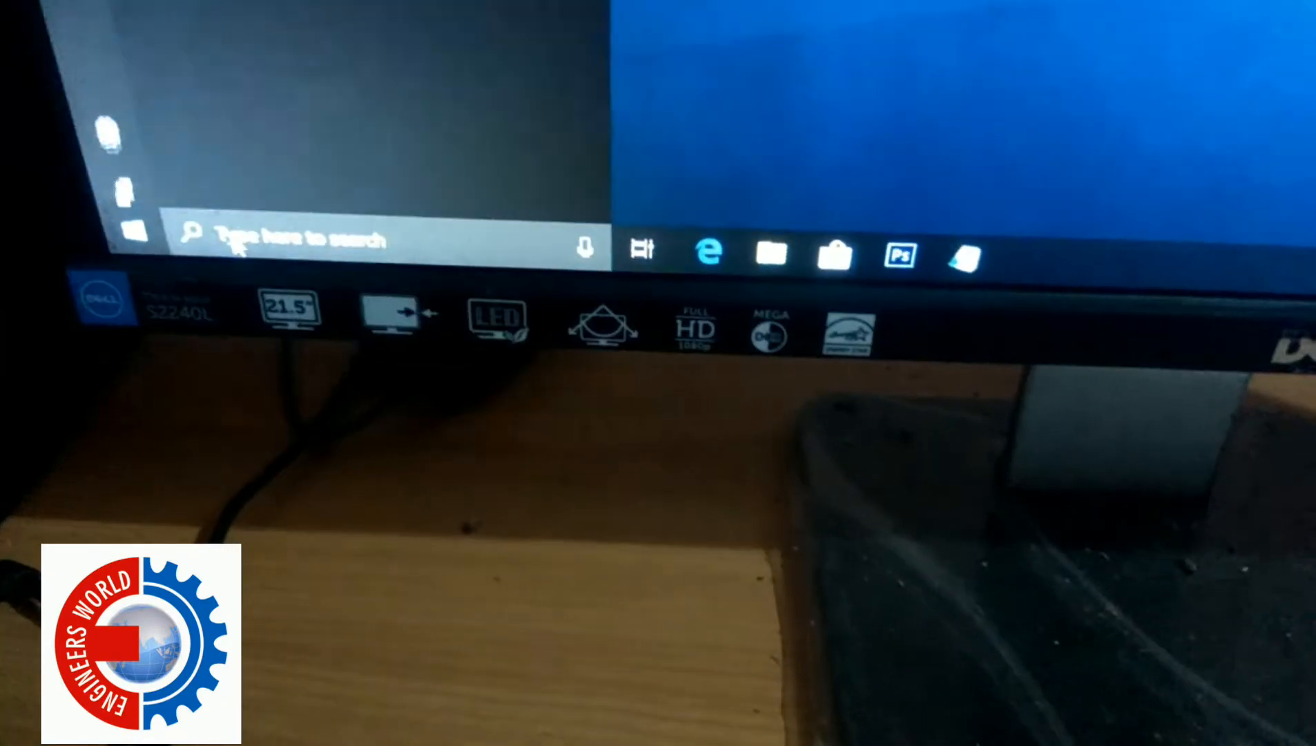
# Search 'notepad' in the taskbar and launch the Notepad desktop app.
pyautogui.write('notepad')
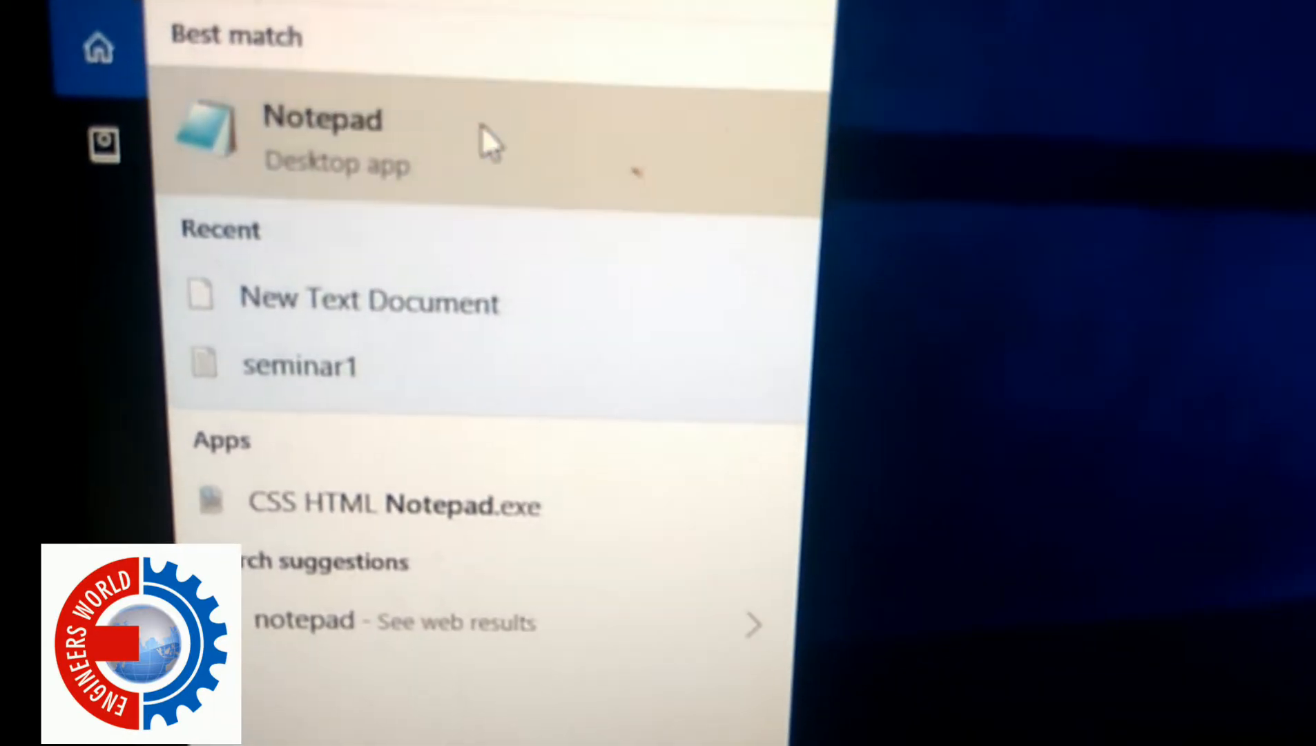
pyautogui.click(322, 138)
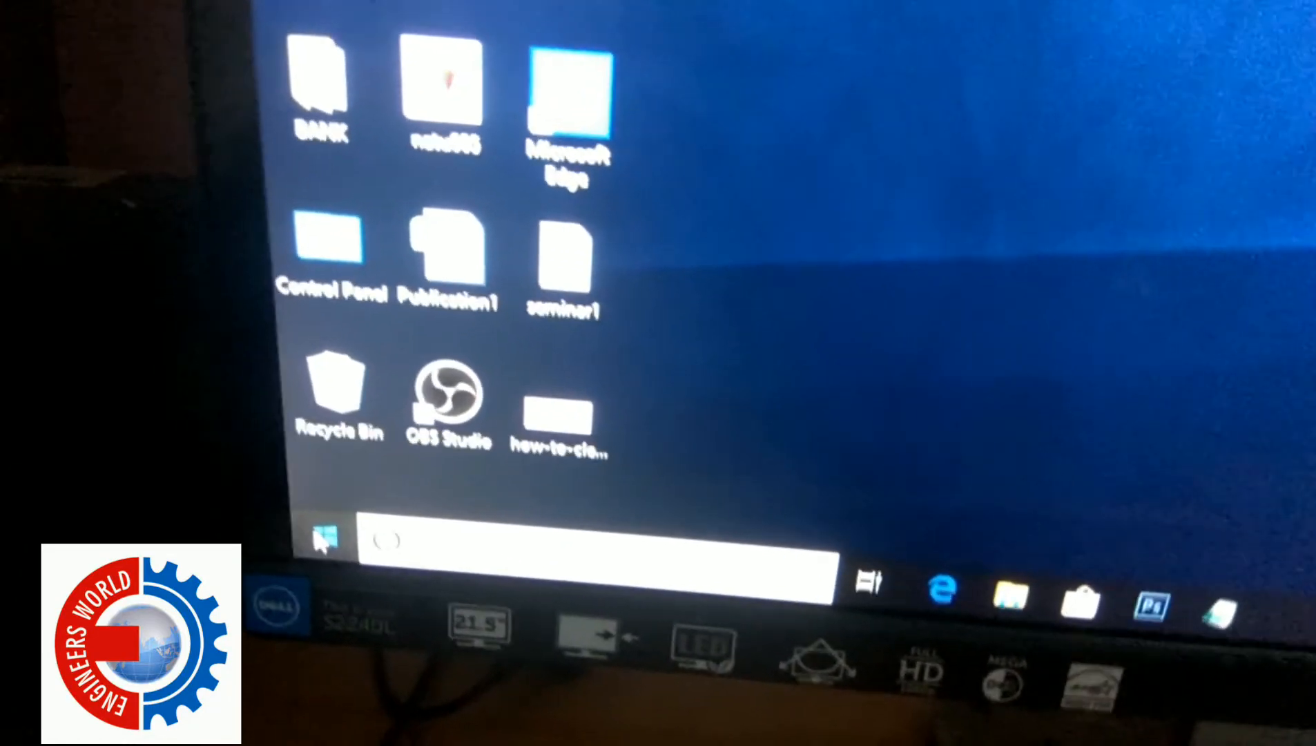
# Show the Start menu's installed app list and scroll down to the O section.
pyautogui.click(327, 537)
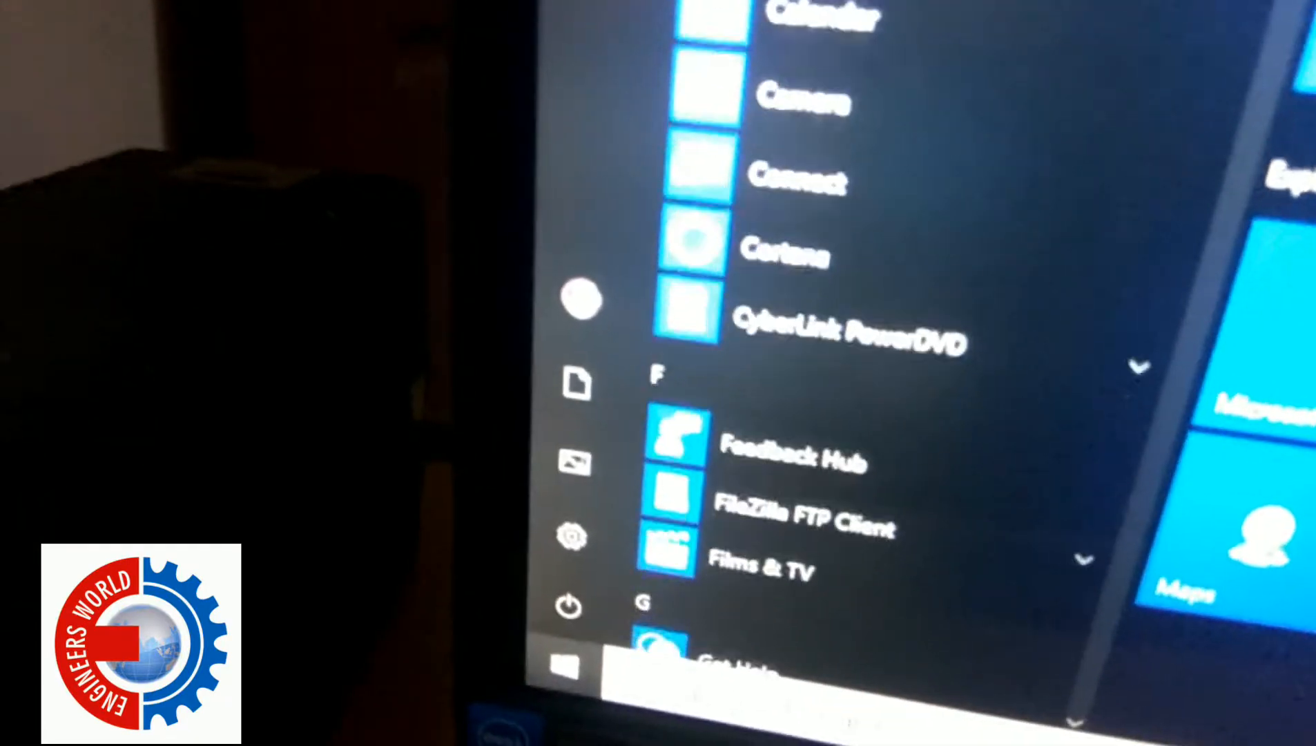
pyautogui.scroll(-3)
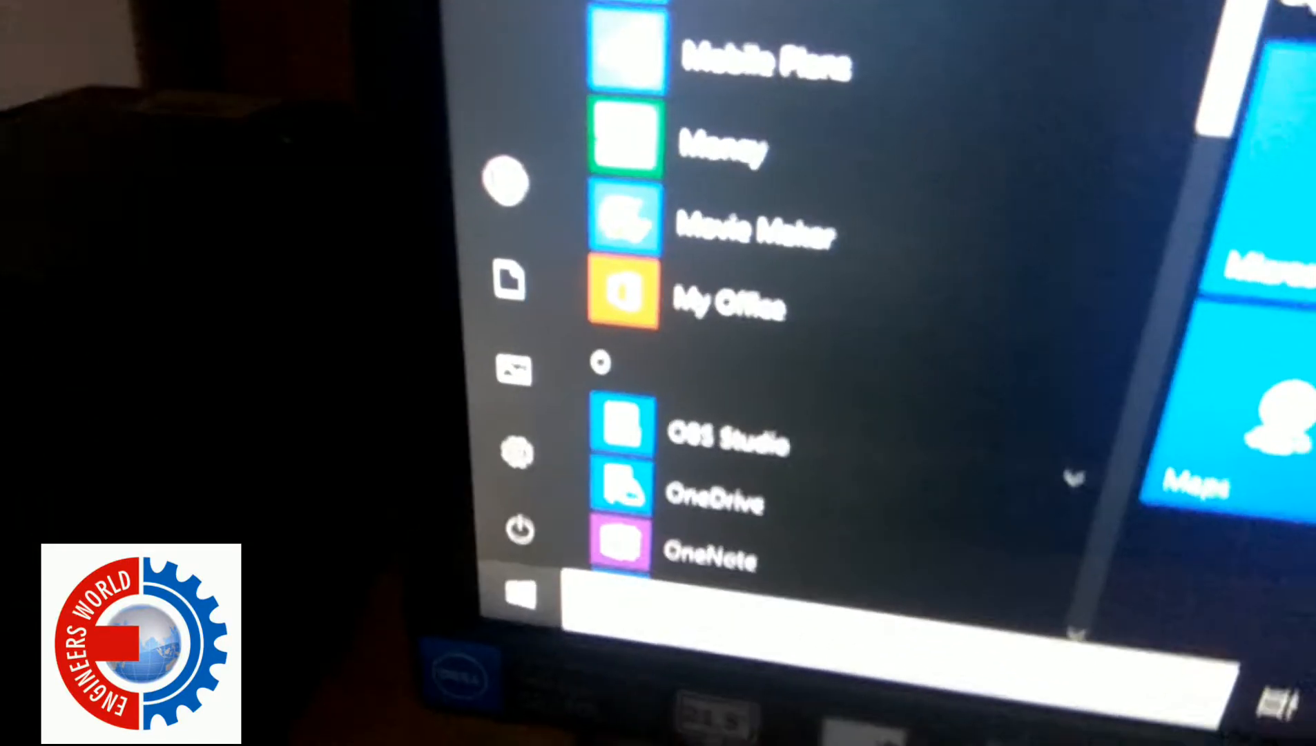